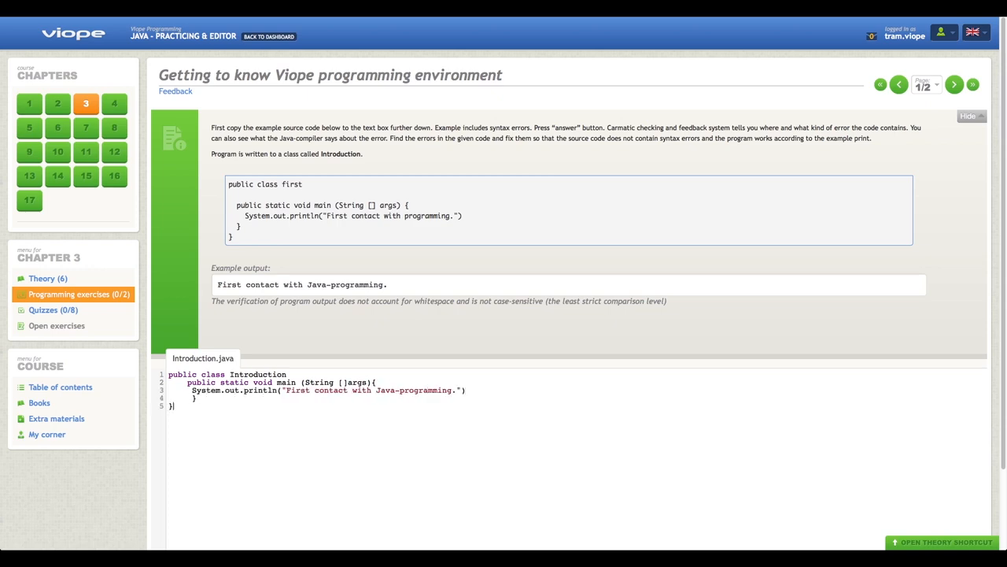
- Run Introduction.java and get a compile error about a missing '{'
click(956, 447)
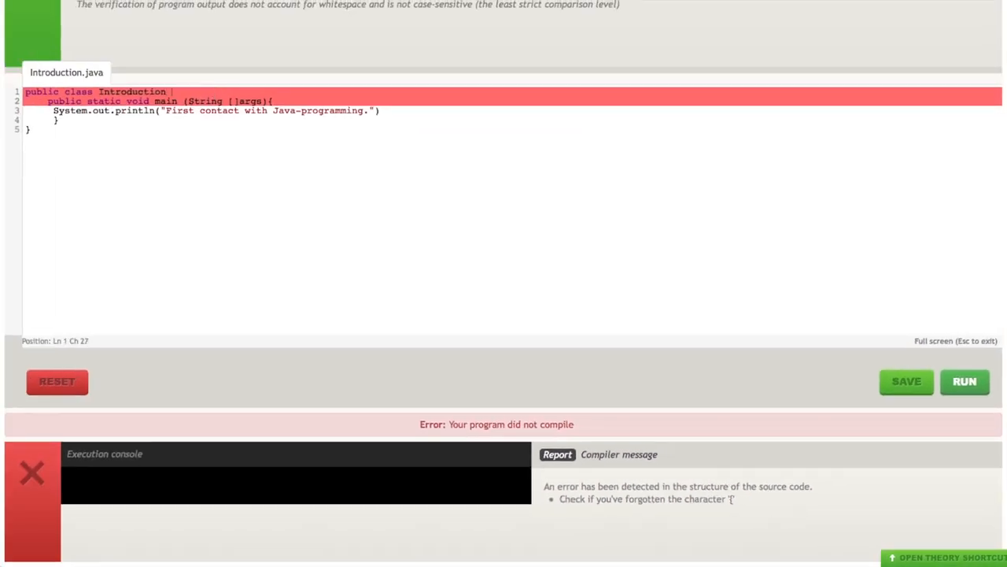
- Add the missing '{' after 'public class Introduction' and move to the println line for its ';'
text({)
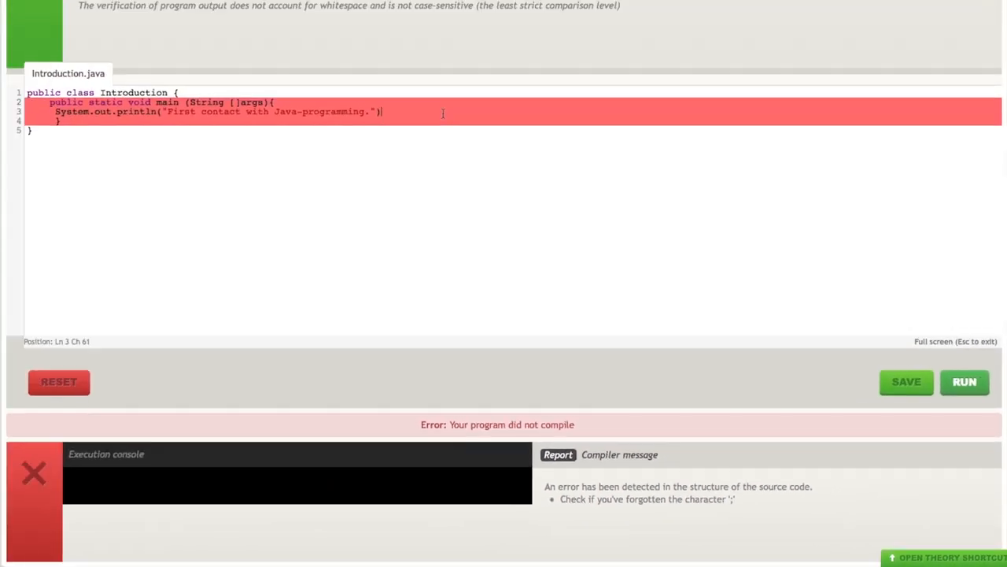
click(963, 383)
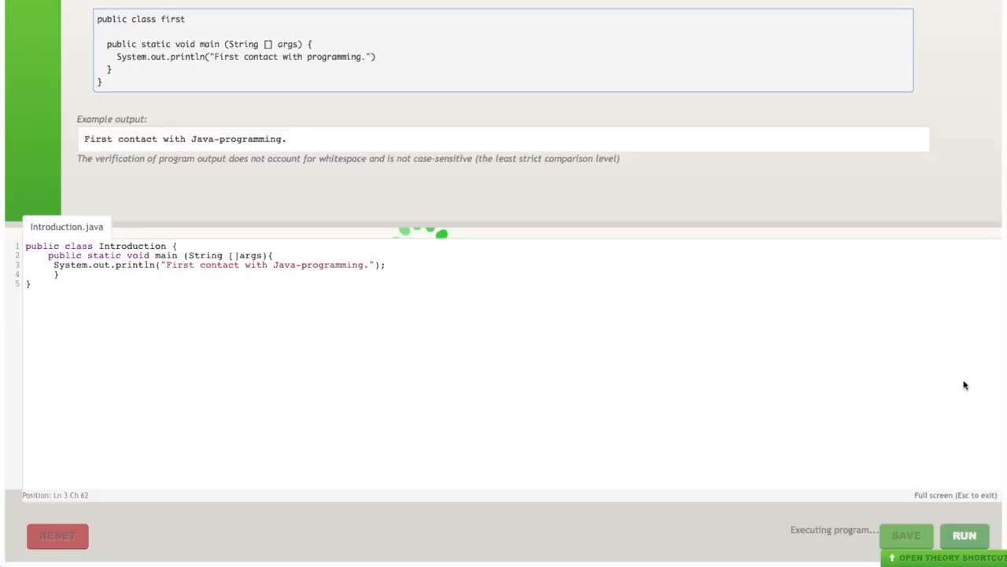
- Run the corrected code to a 'working correctly' result, then browse to the C Factorial and Python exercises
click(964, 537)
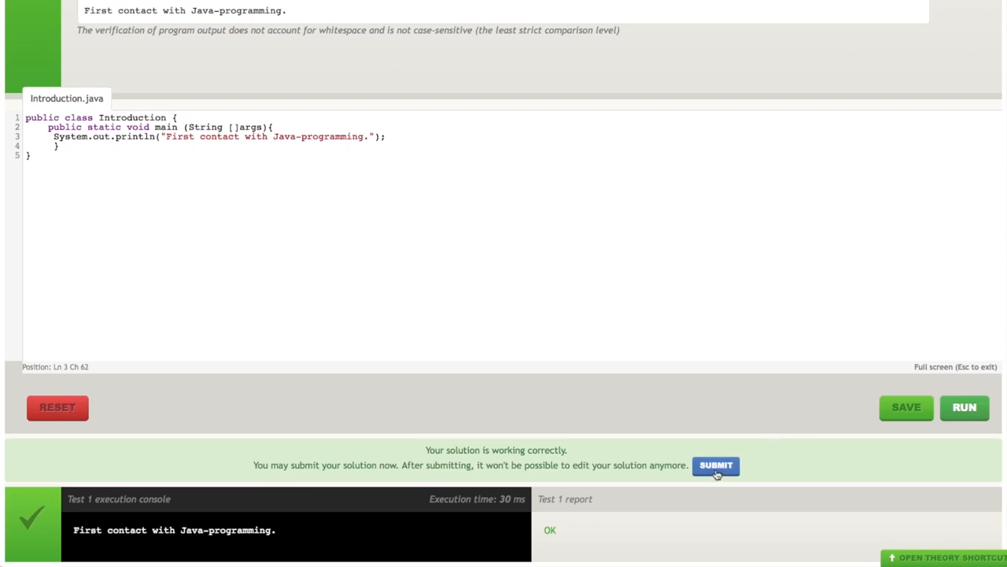
click(715, 466)
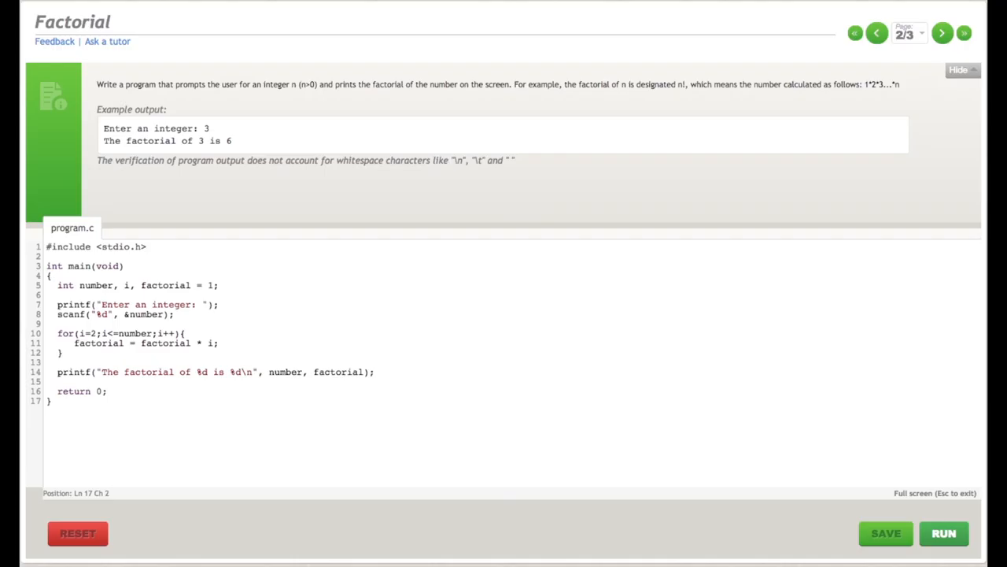
click(938, 36)
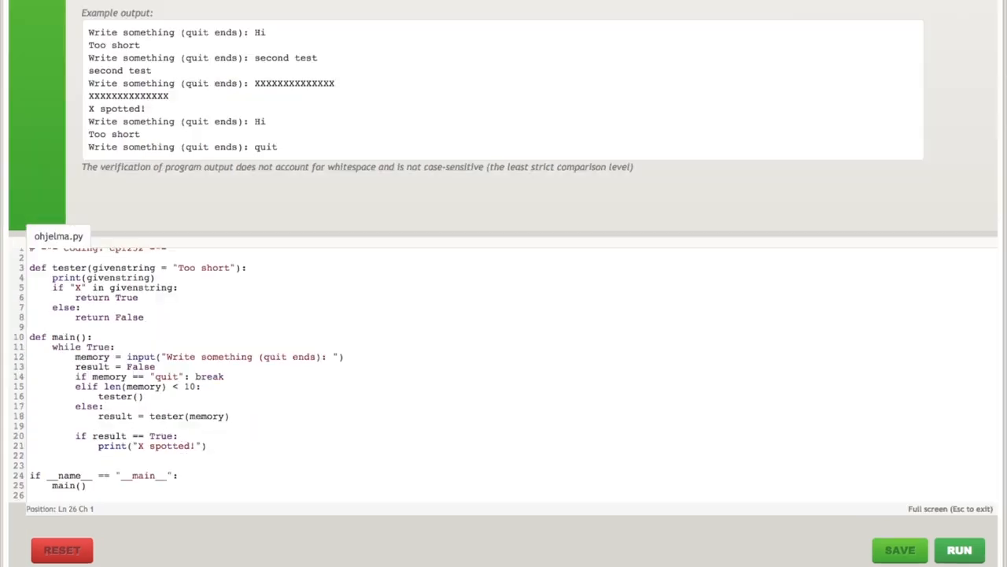